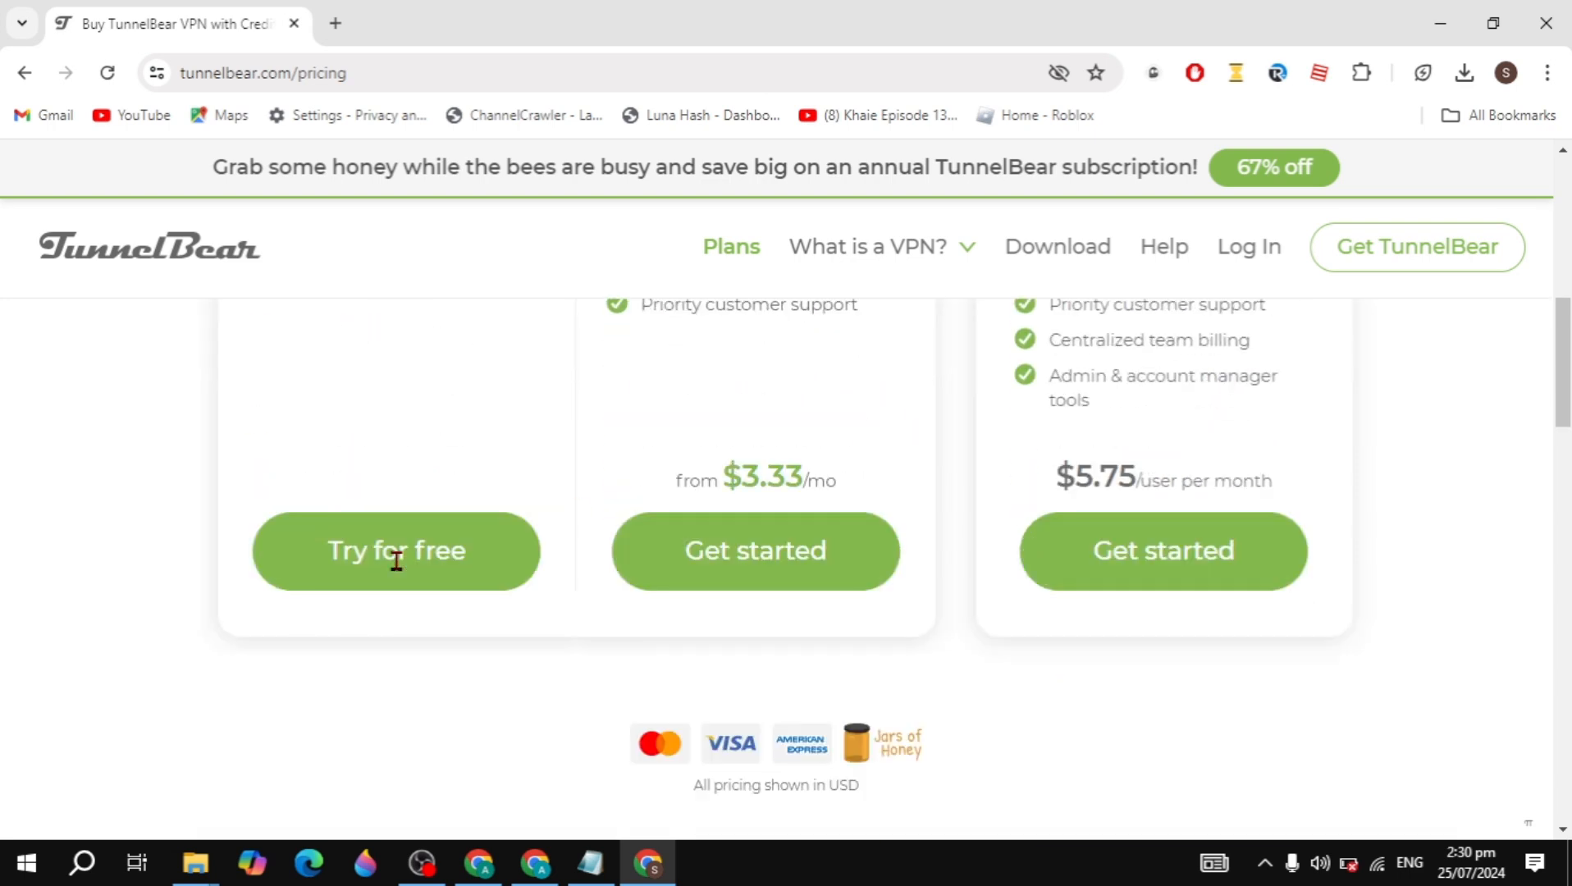
Step: Start the free TunnelBear for Windows download via 'Try for free' and check the downloads bubble
left_click(395, 550)
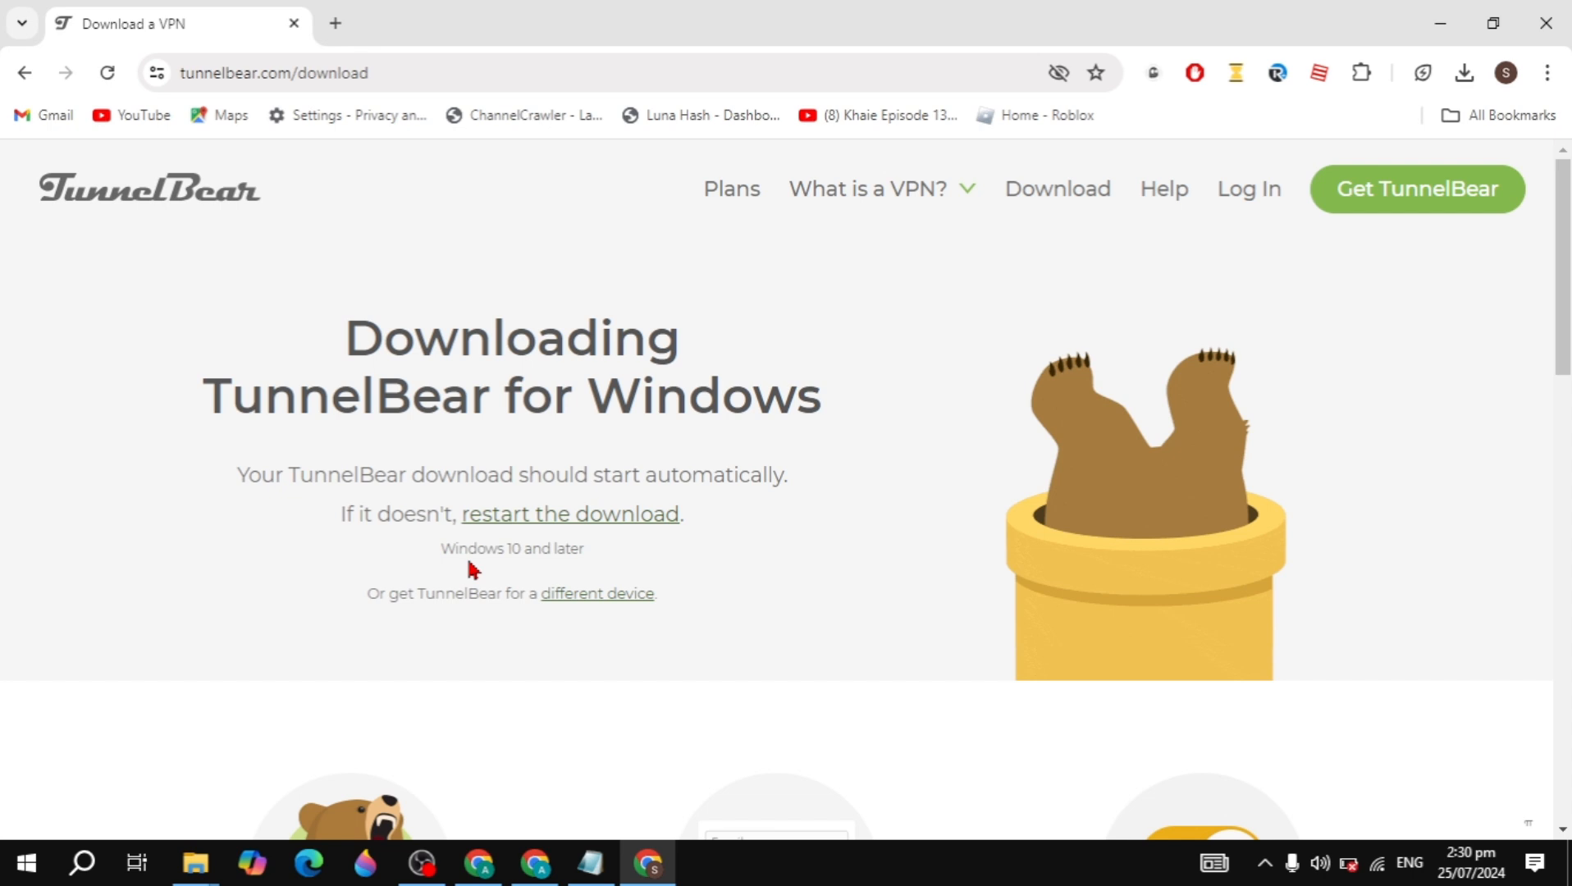
left_click(1465, 72)
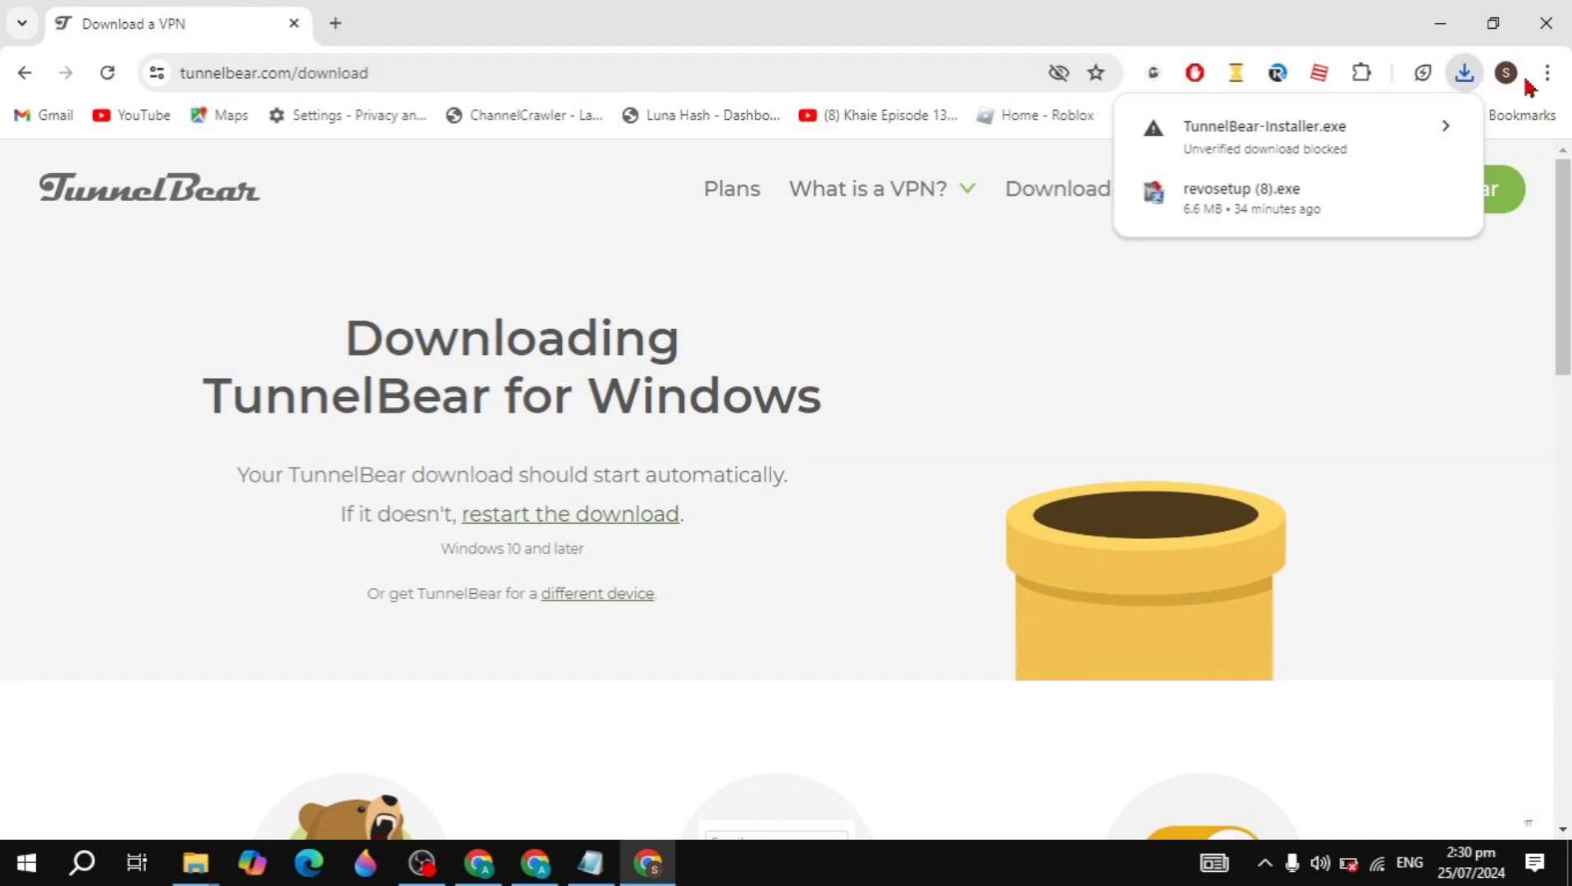
Step: Review the Safe Browsing options under Chrome's Privacy and security > Security settings
left_click(1547, 72)
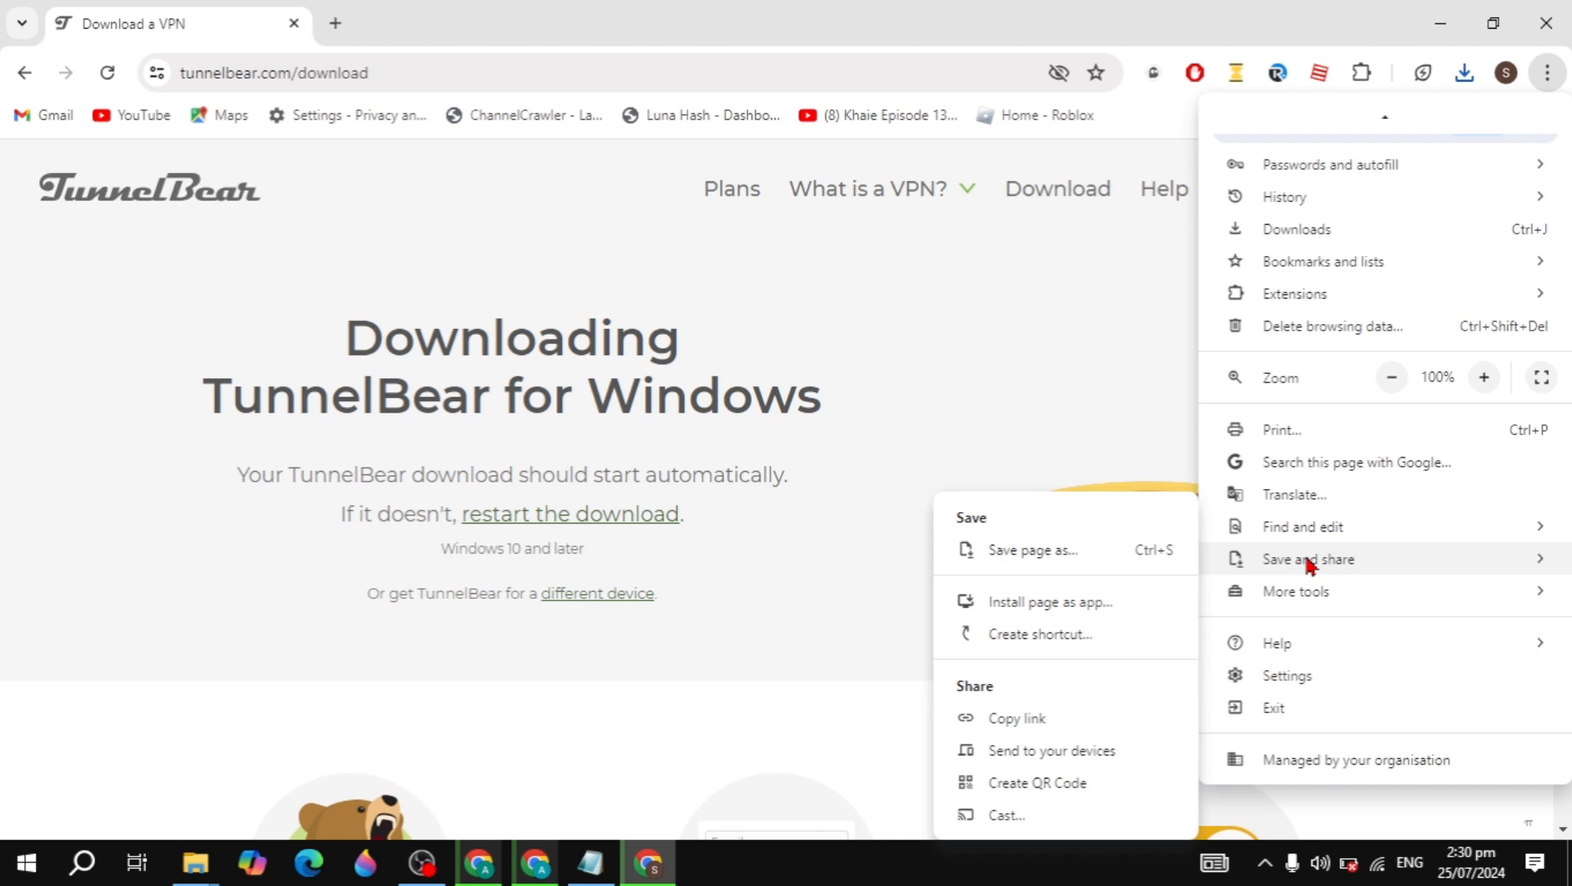
left_click(1286, 674)
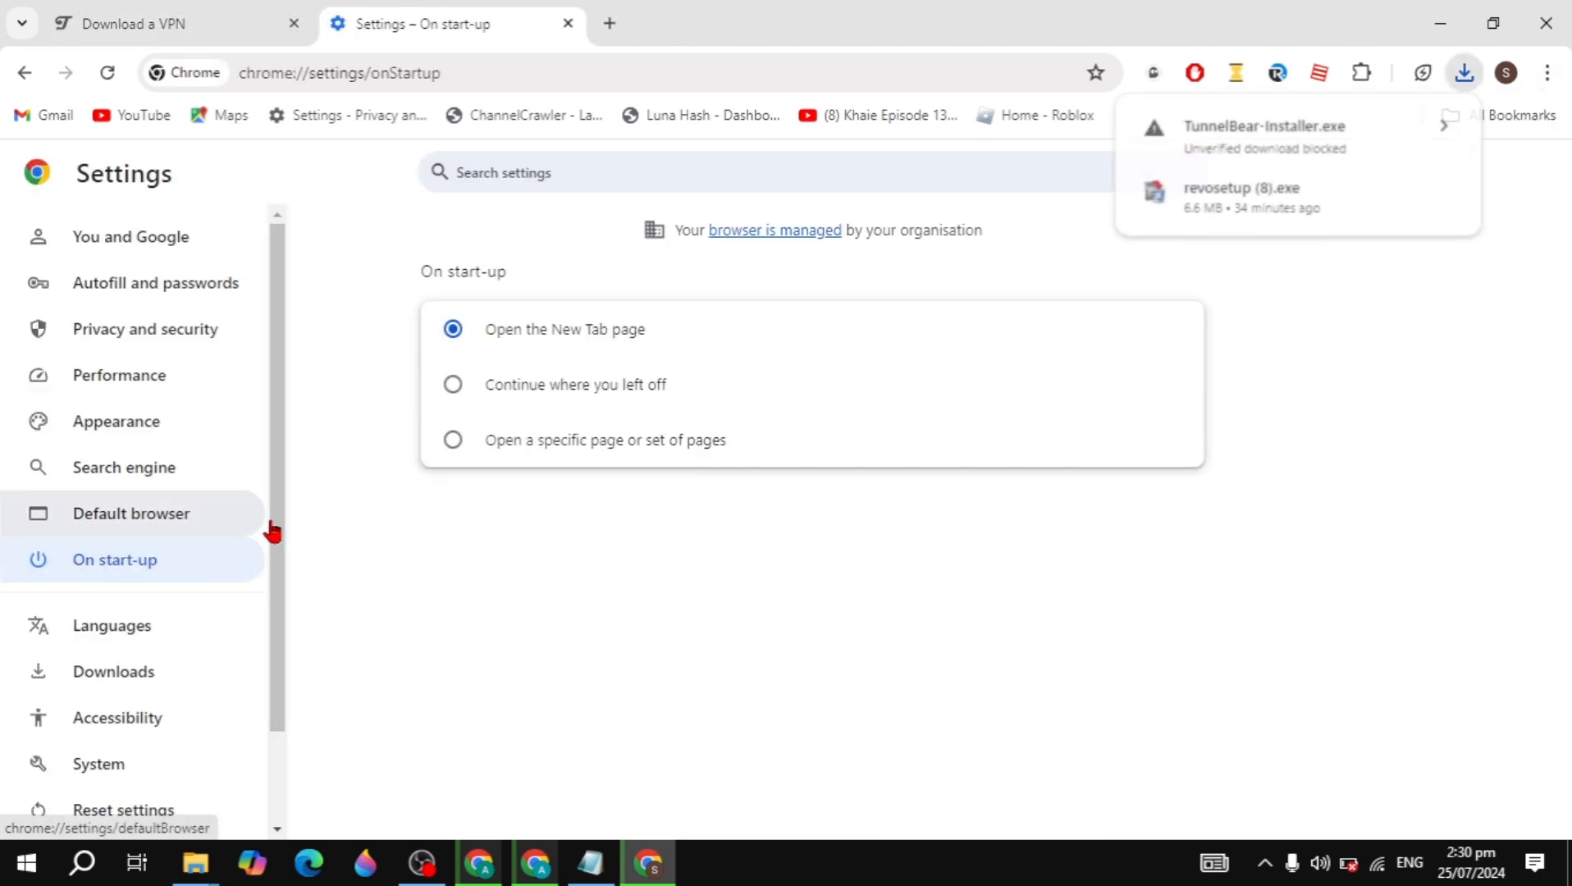
left_click(144, 328)
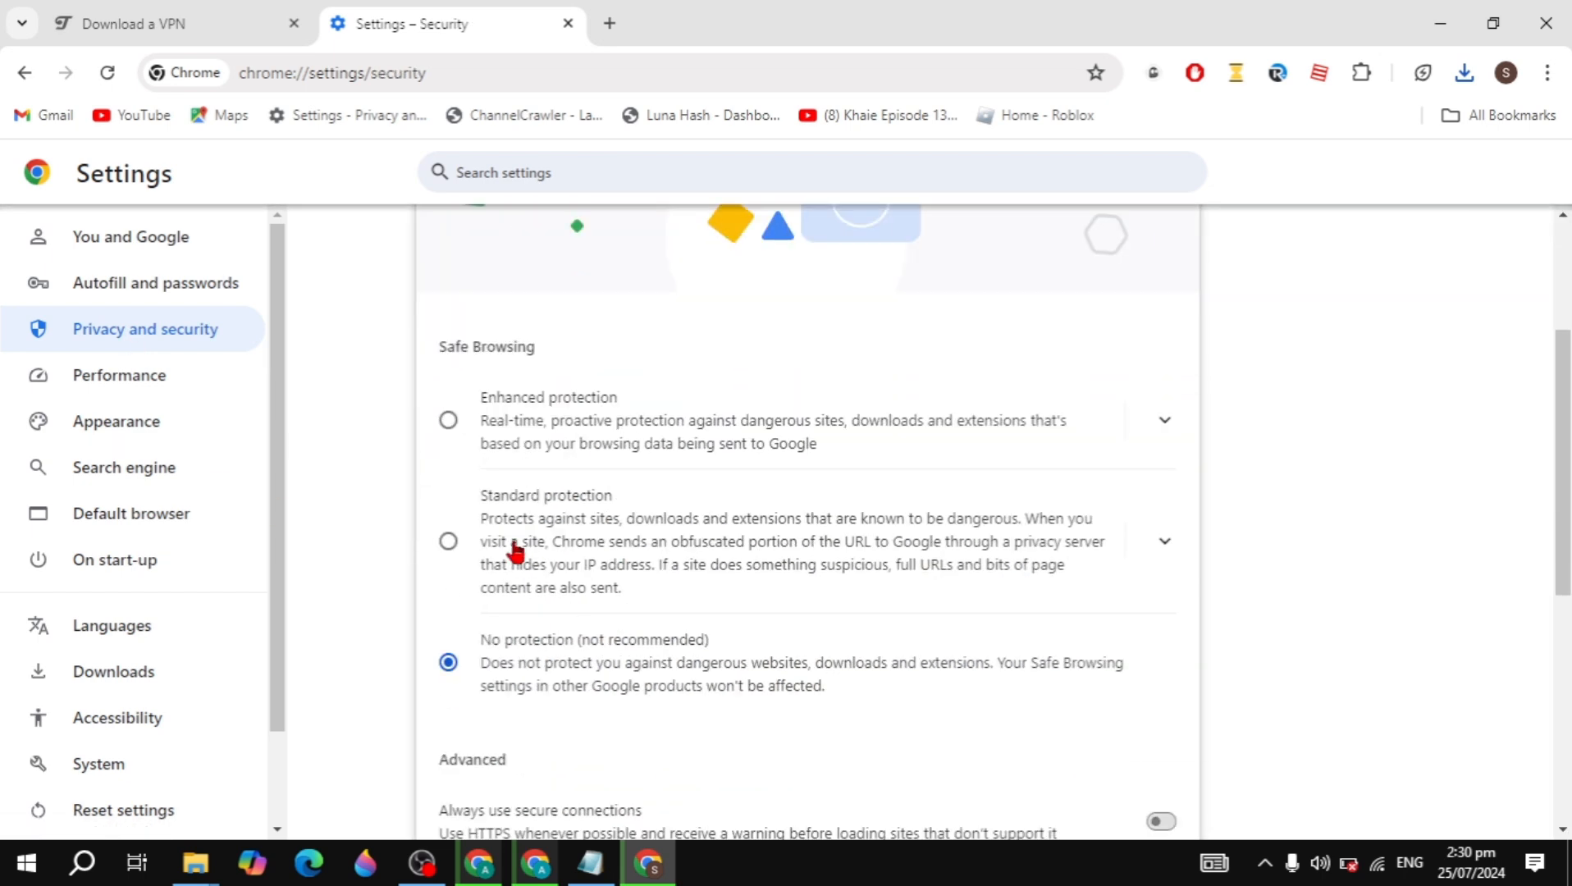
left_click(448, 419)
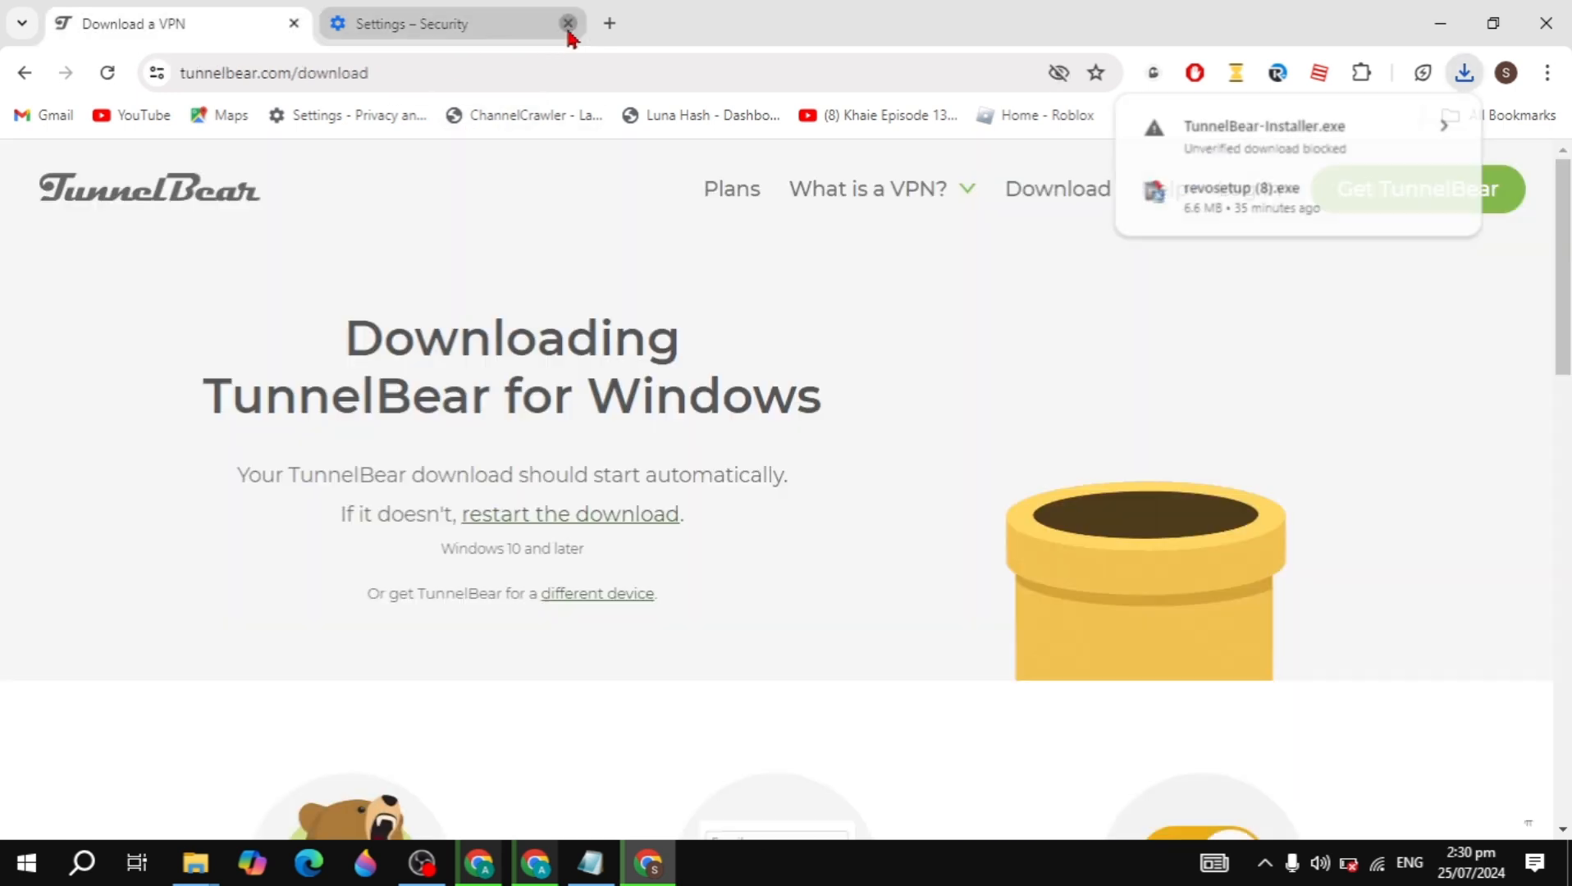
Step: Close the Settings tab and restart the TunnelBear download from the download page link
left_click(567, 23)
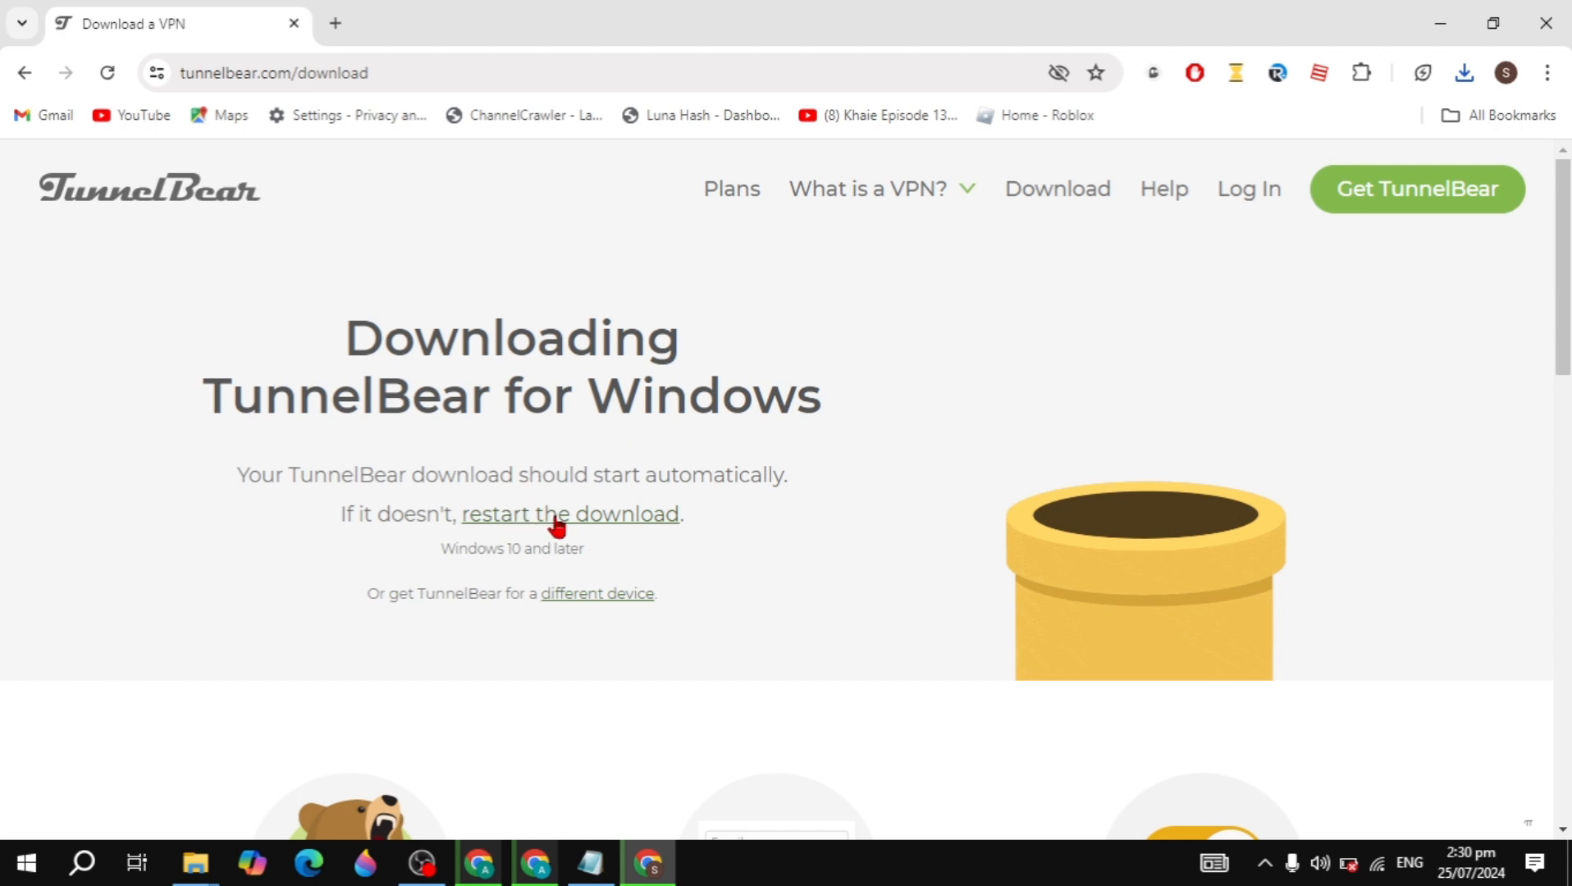
left_click(1465, 72)
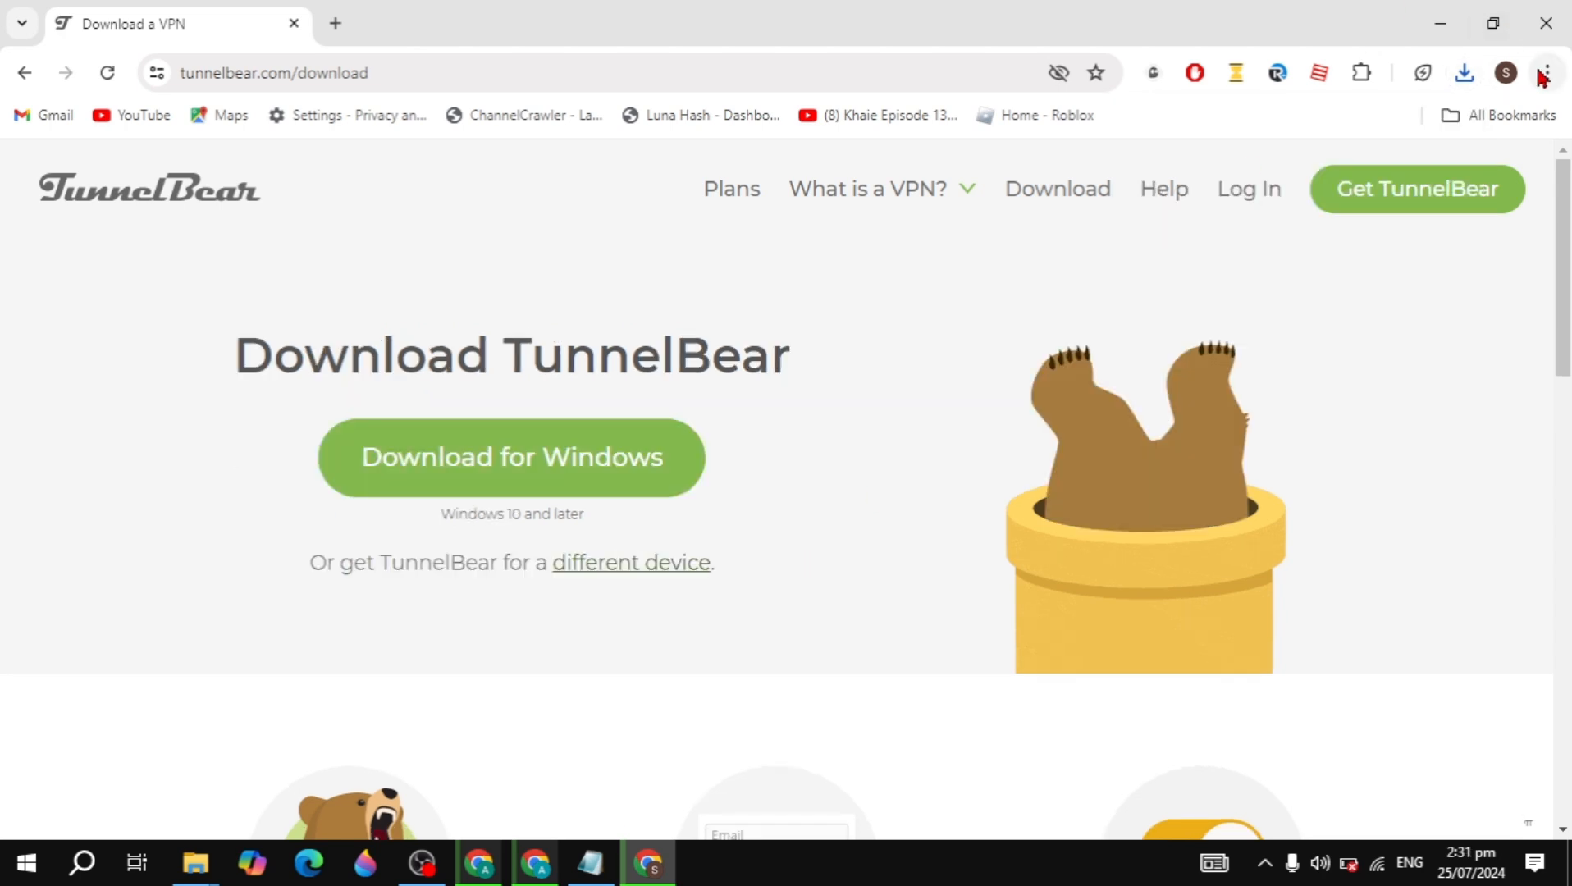
Step: Go to Chrome's Privacy and security settings from the main menu
left_click(1546, 72)
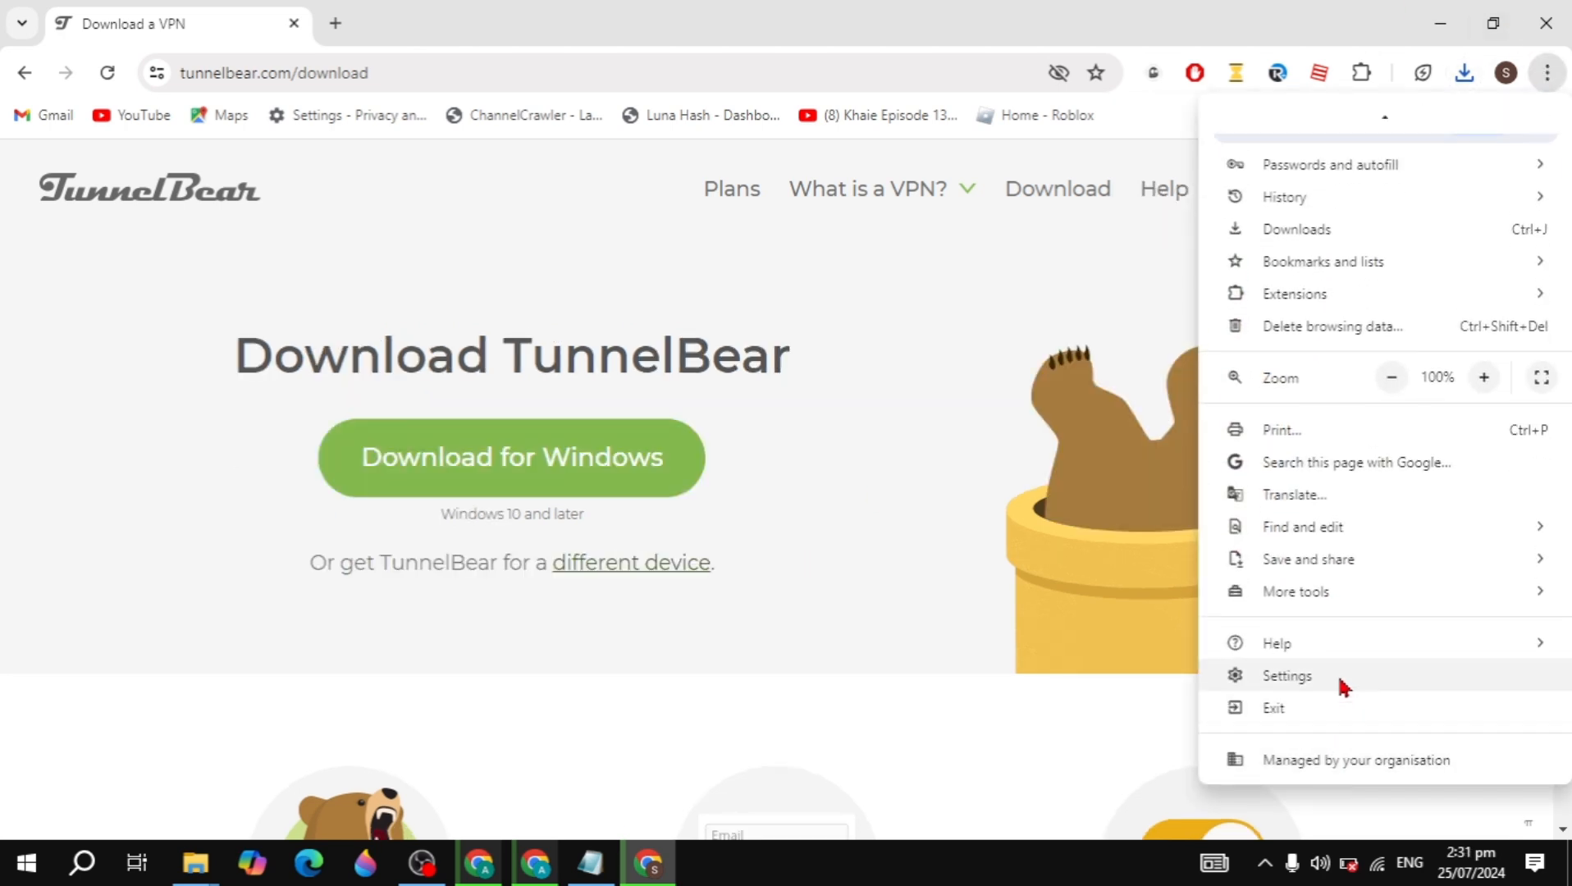
left_click(1286, 674)
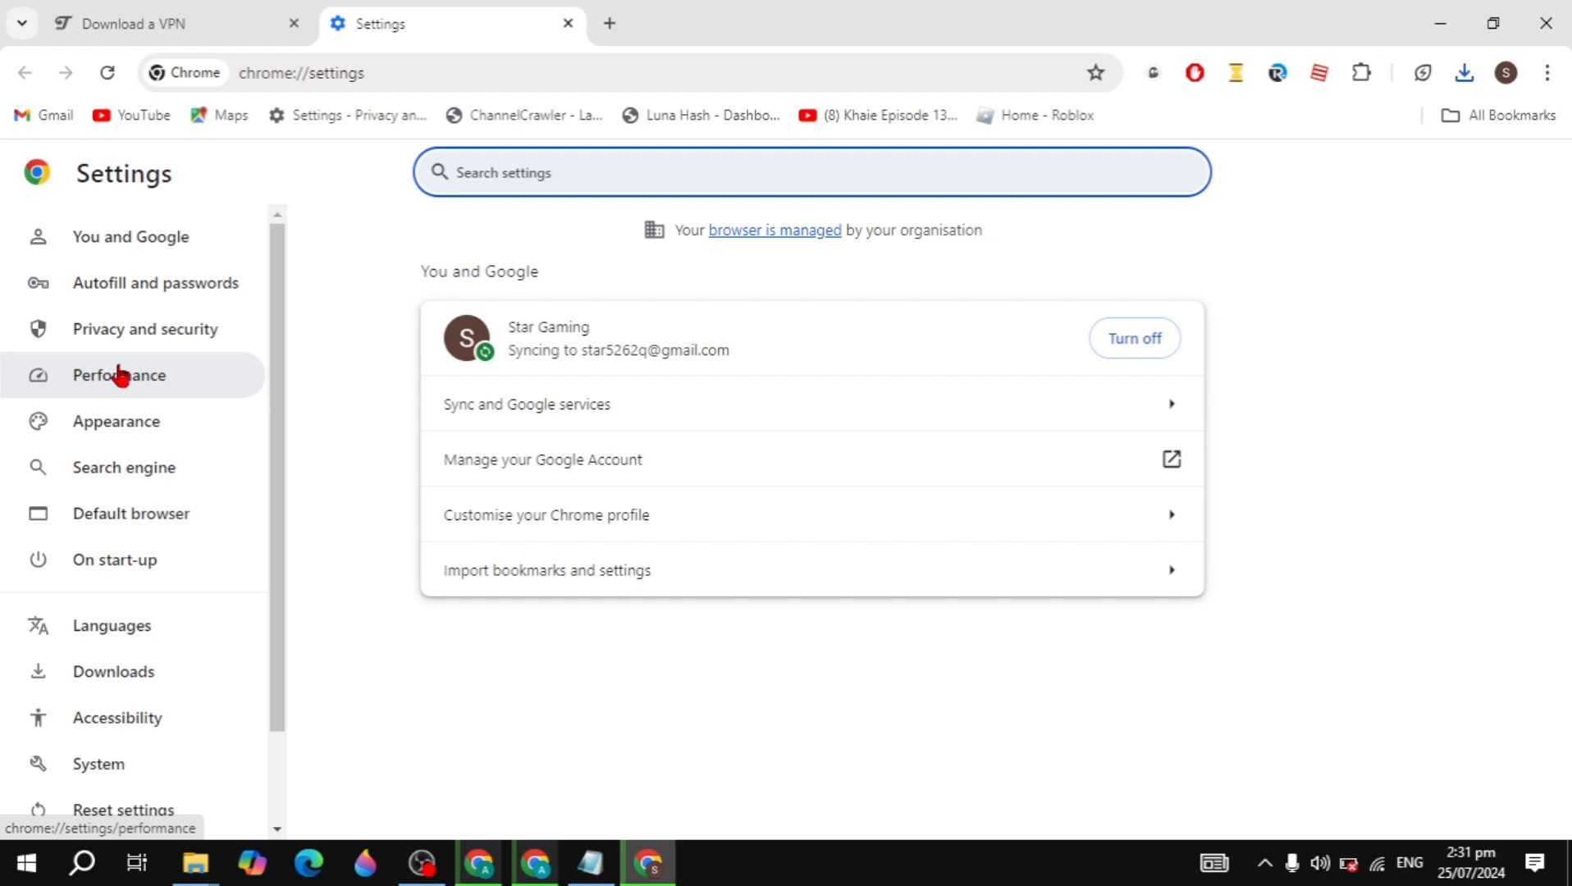
left_click(146, 328)
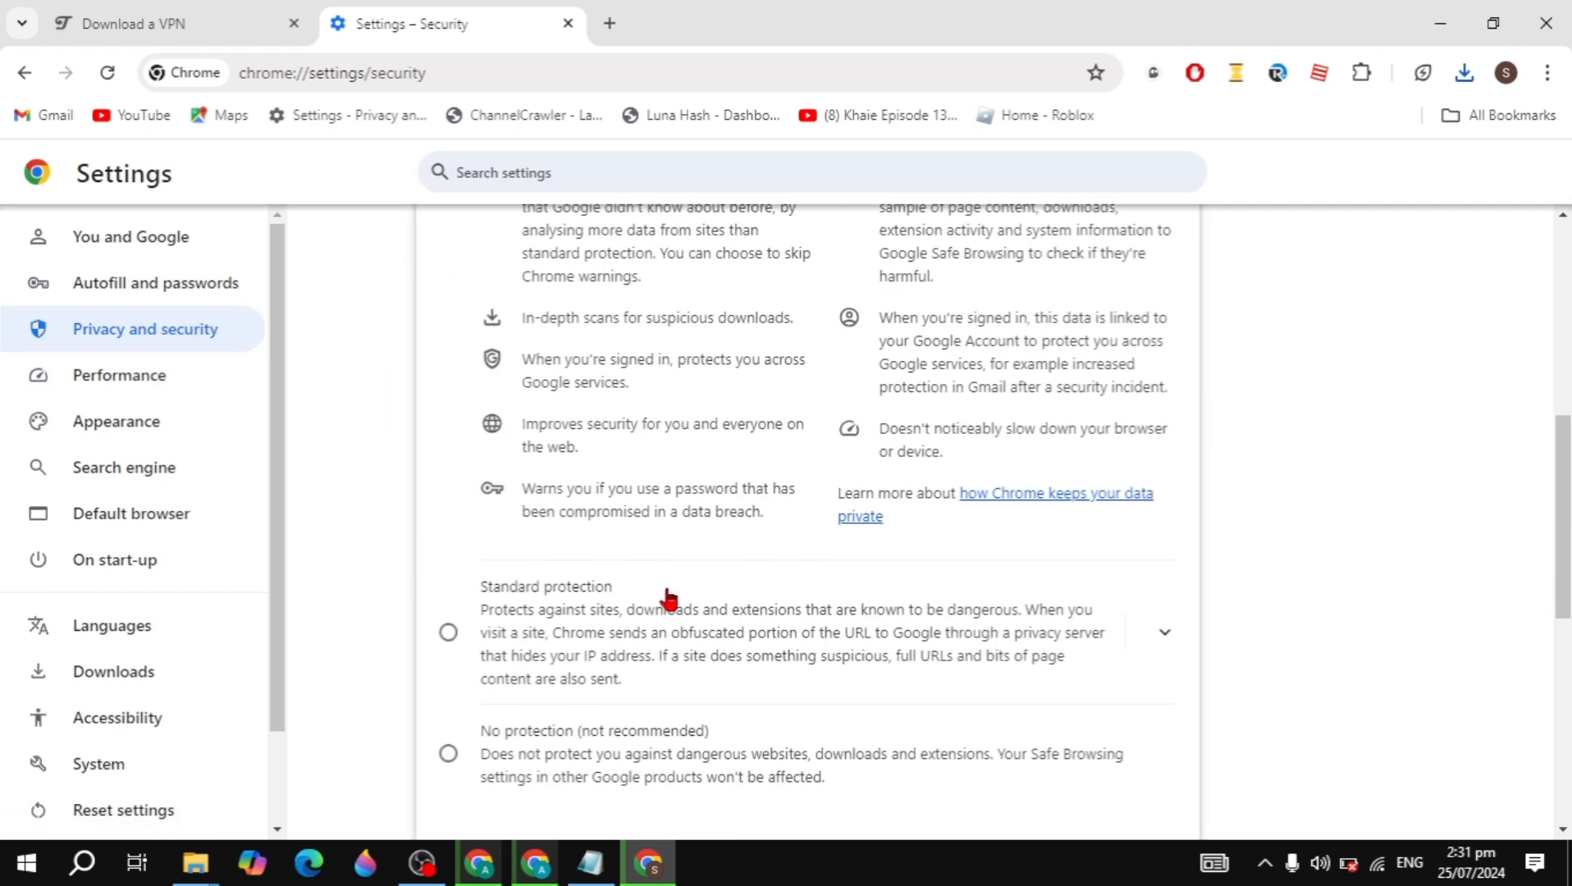
Step: Set Safe Browsing to No protection, confirm 'Turn off', and close the Settings tab
left_click(446, 753)
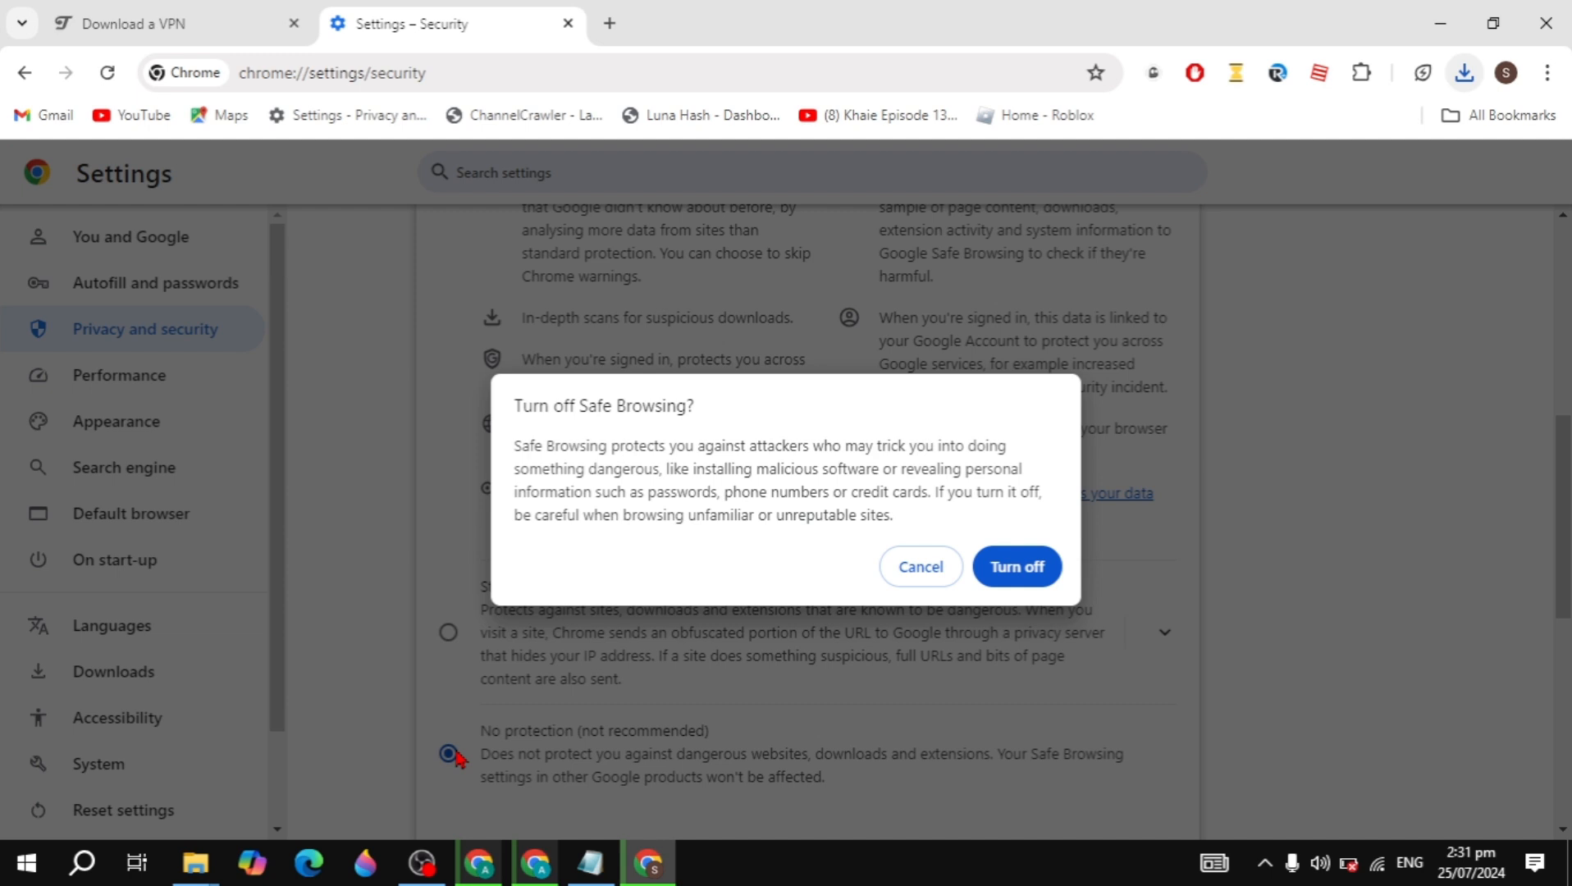
left_click(1016, 566)
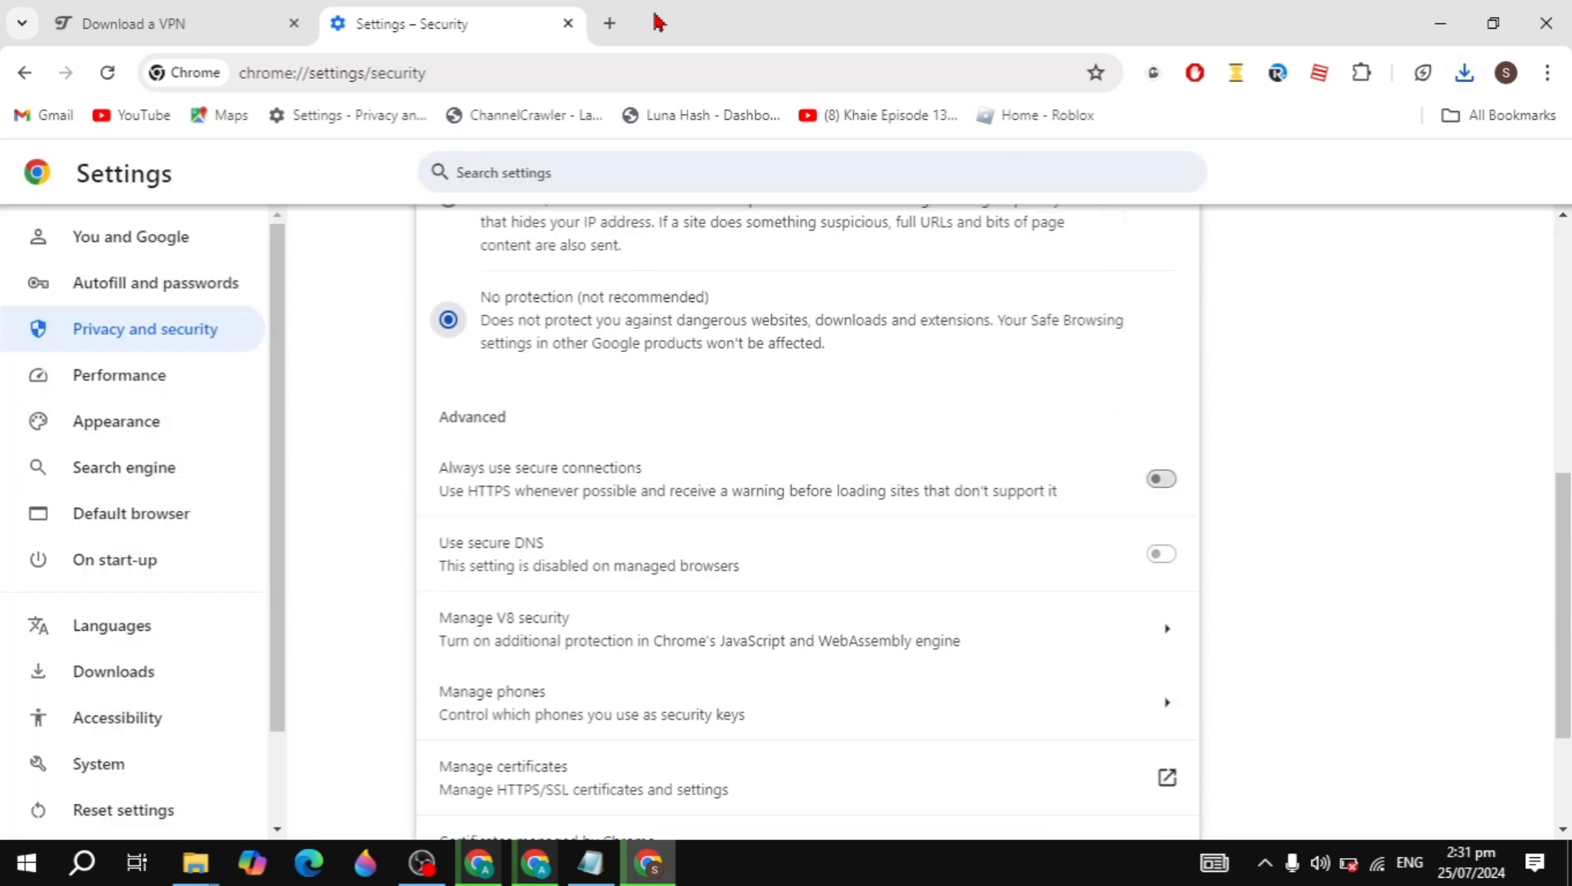
left_click(151, 23)
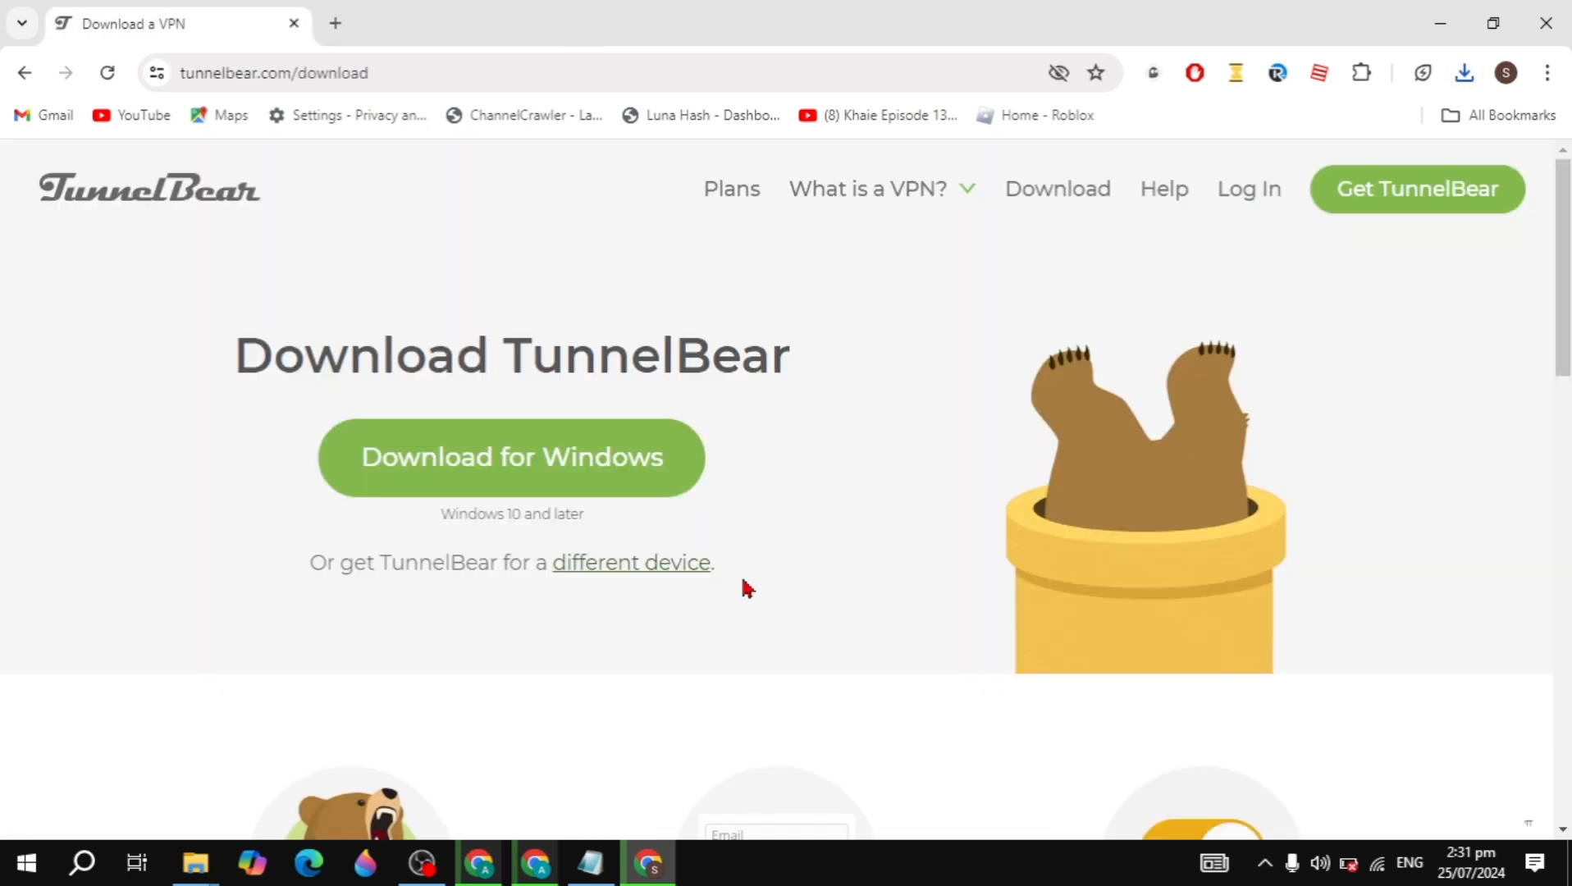
Step: Download the free installer again from pricing and view TunnelBear-Installer.exe progressing in recent download history
left_click(730, 189)
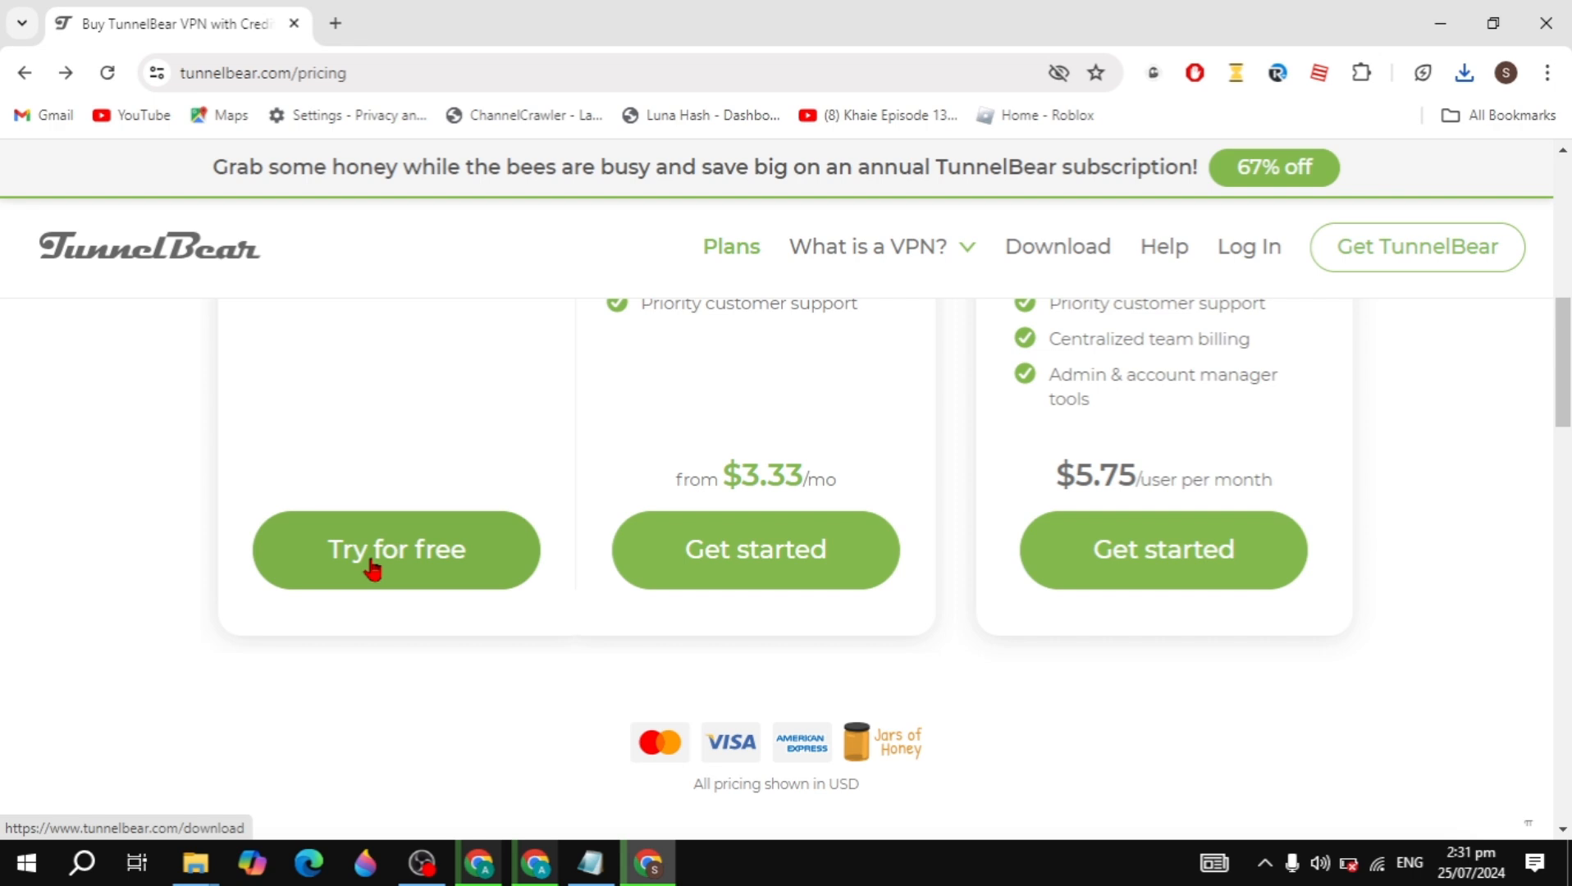
left_click(395, 549)
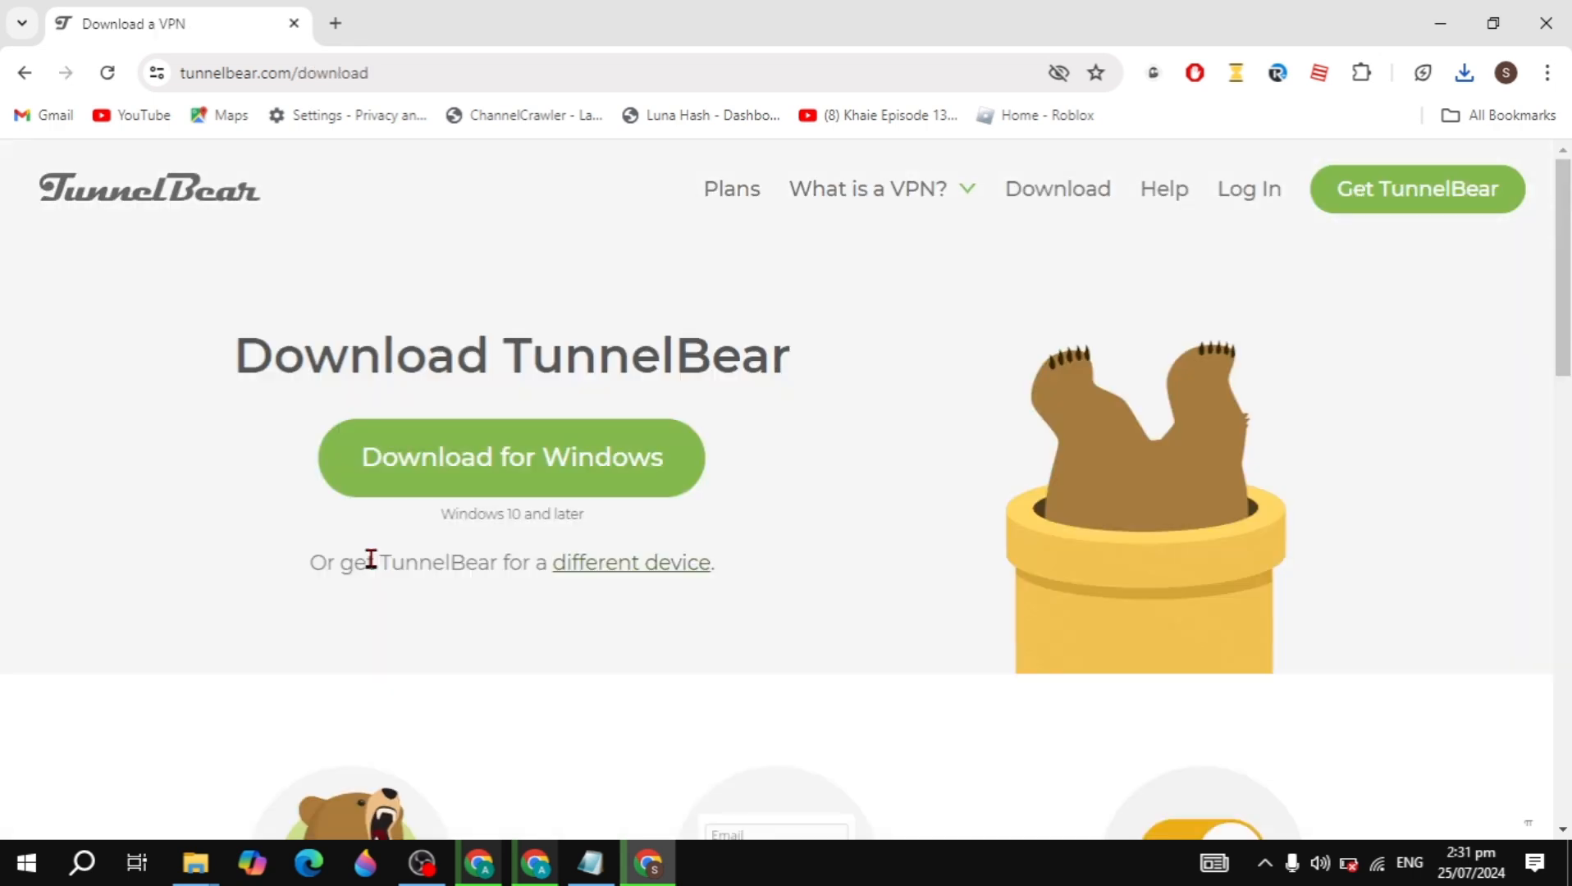
left_click(1462, 72)
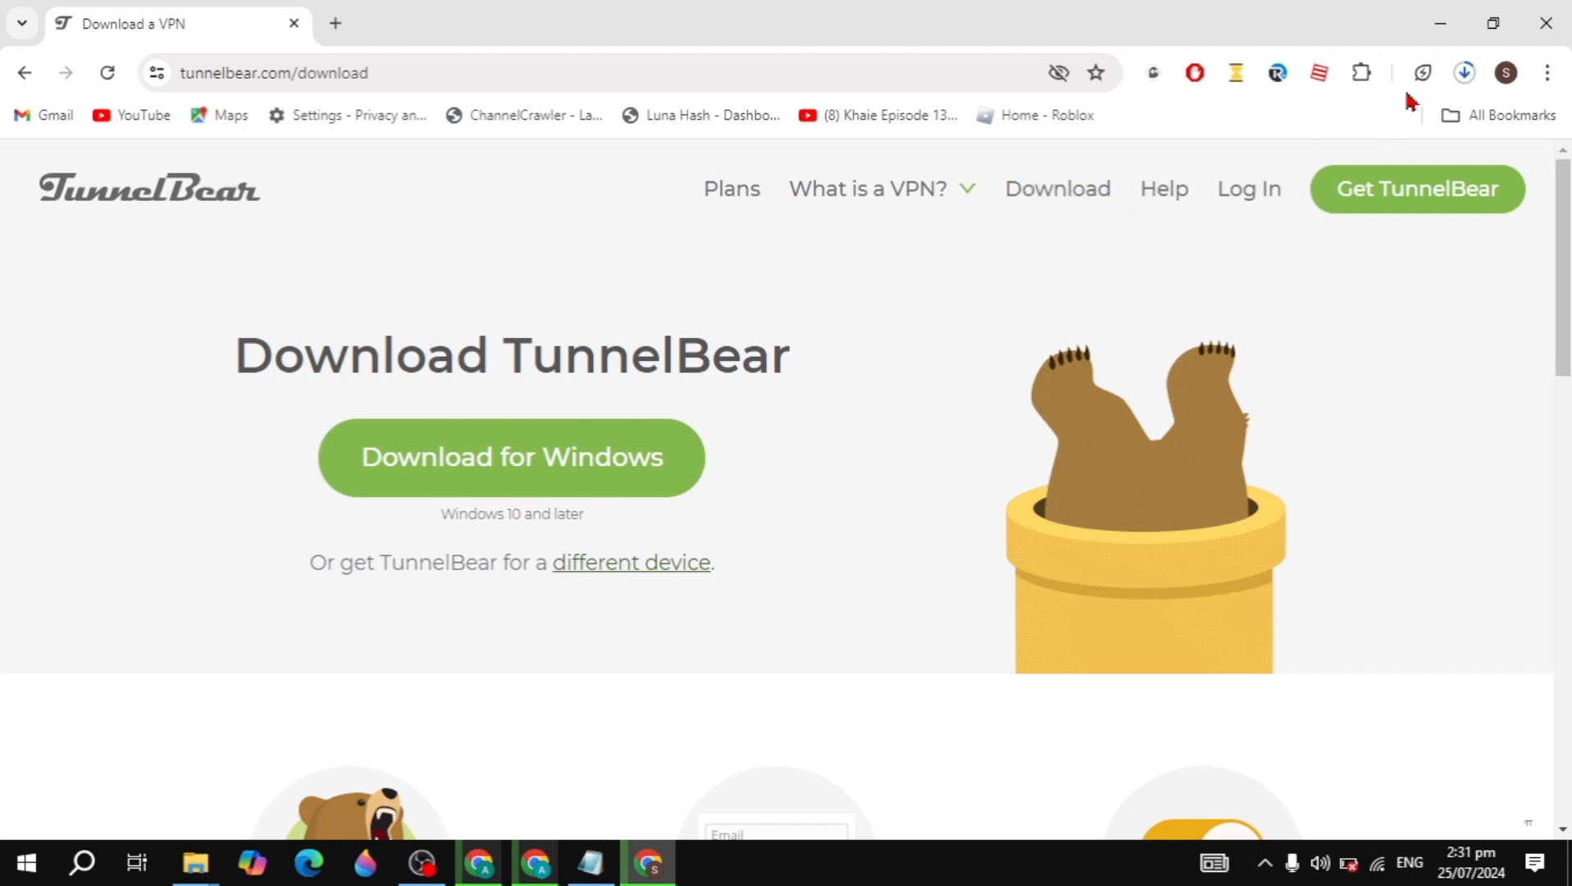
left_click(1462, 72)
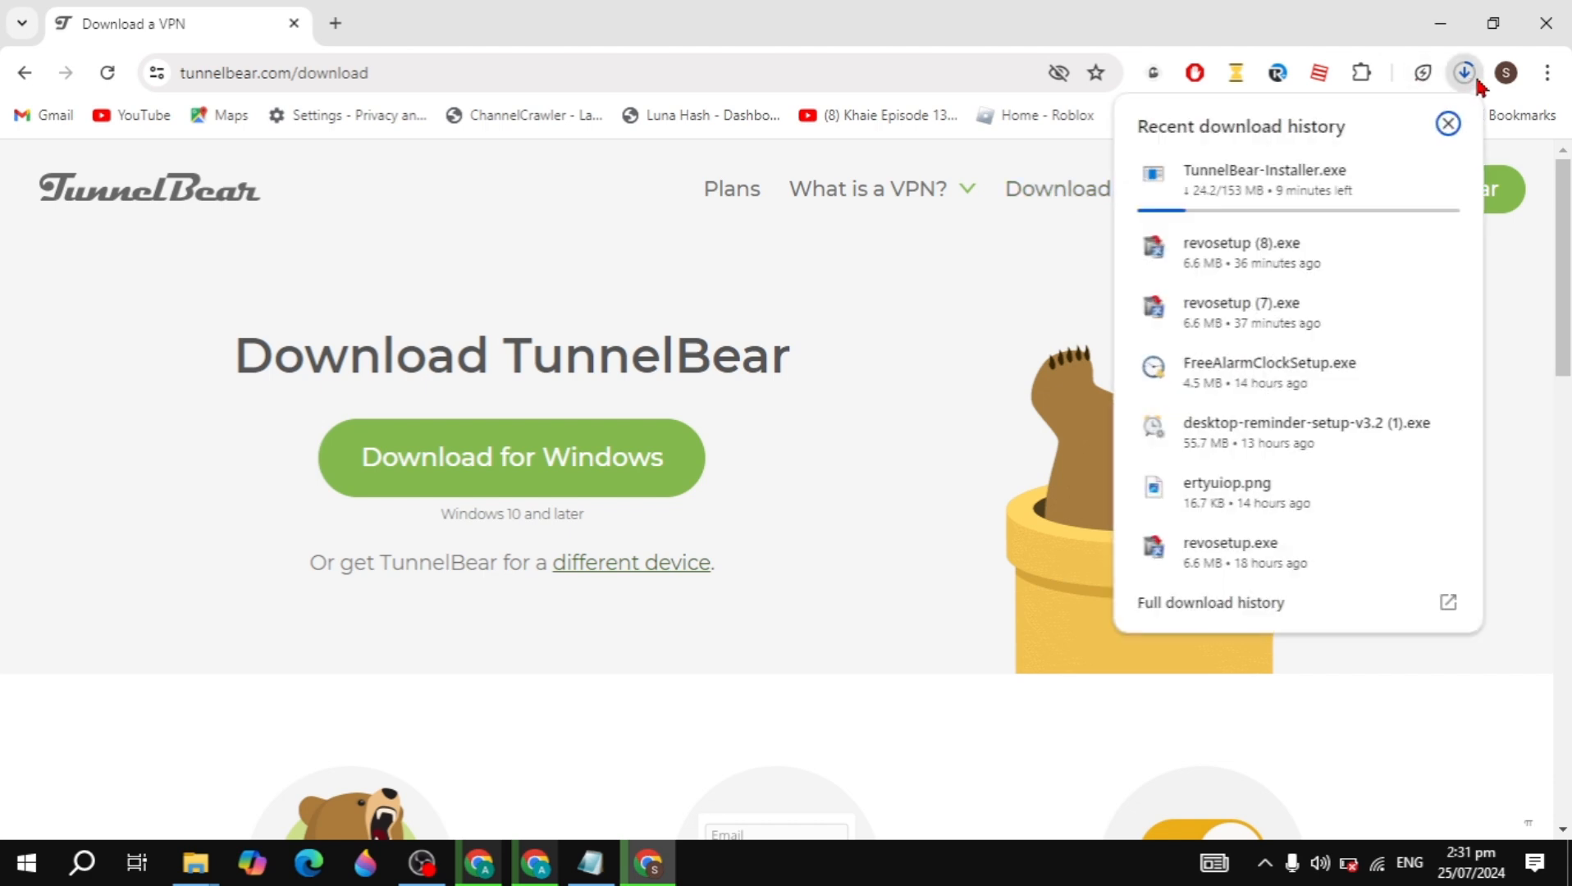